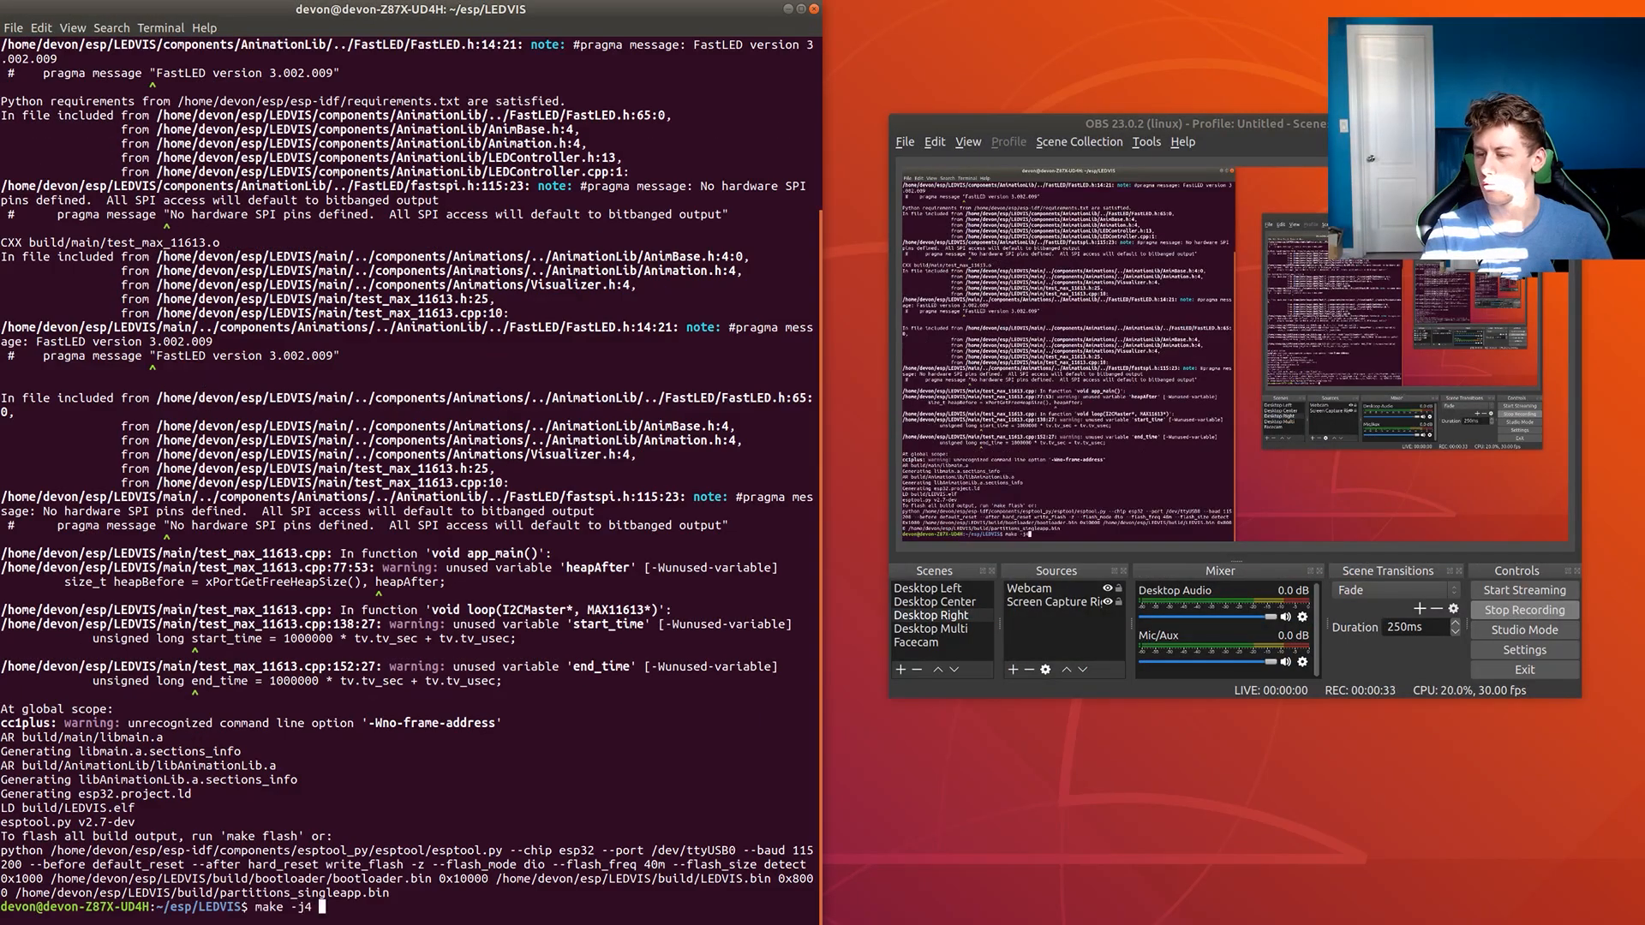
- Leave the finished terminal build and bring the browser with the tone generator and Digi-Key page forward
{"action": "key", "text": "Return"}
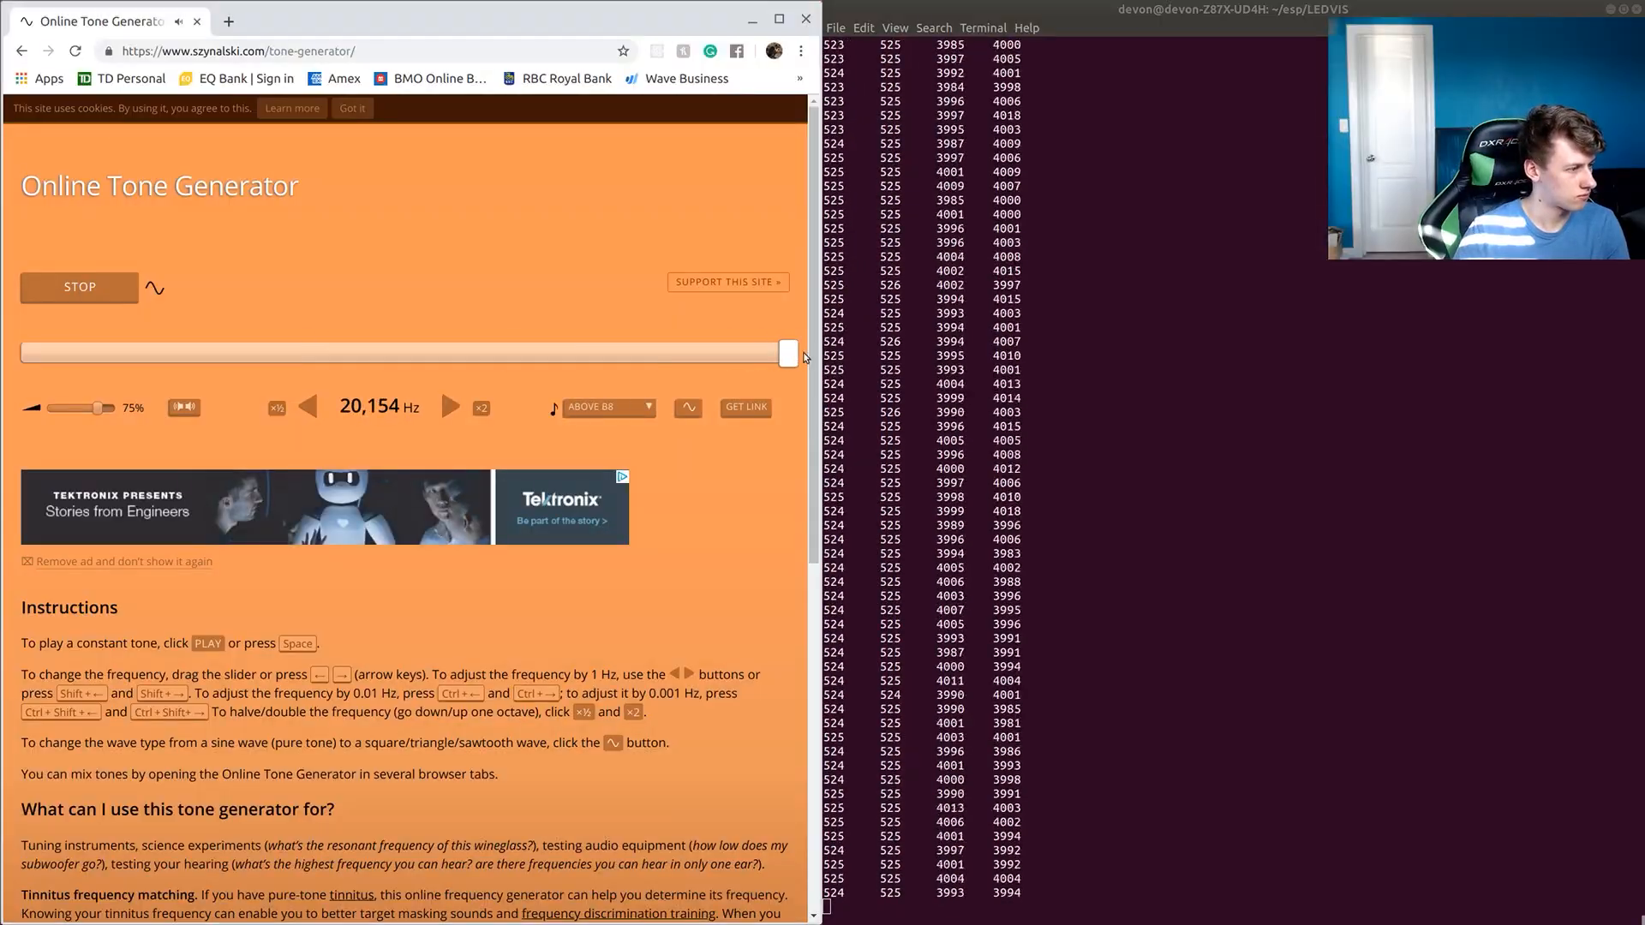
{"action": "left_click", "coordinate": [1395, 12]}
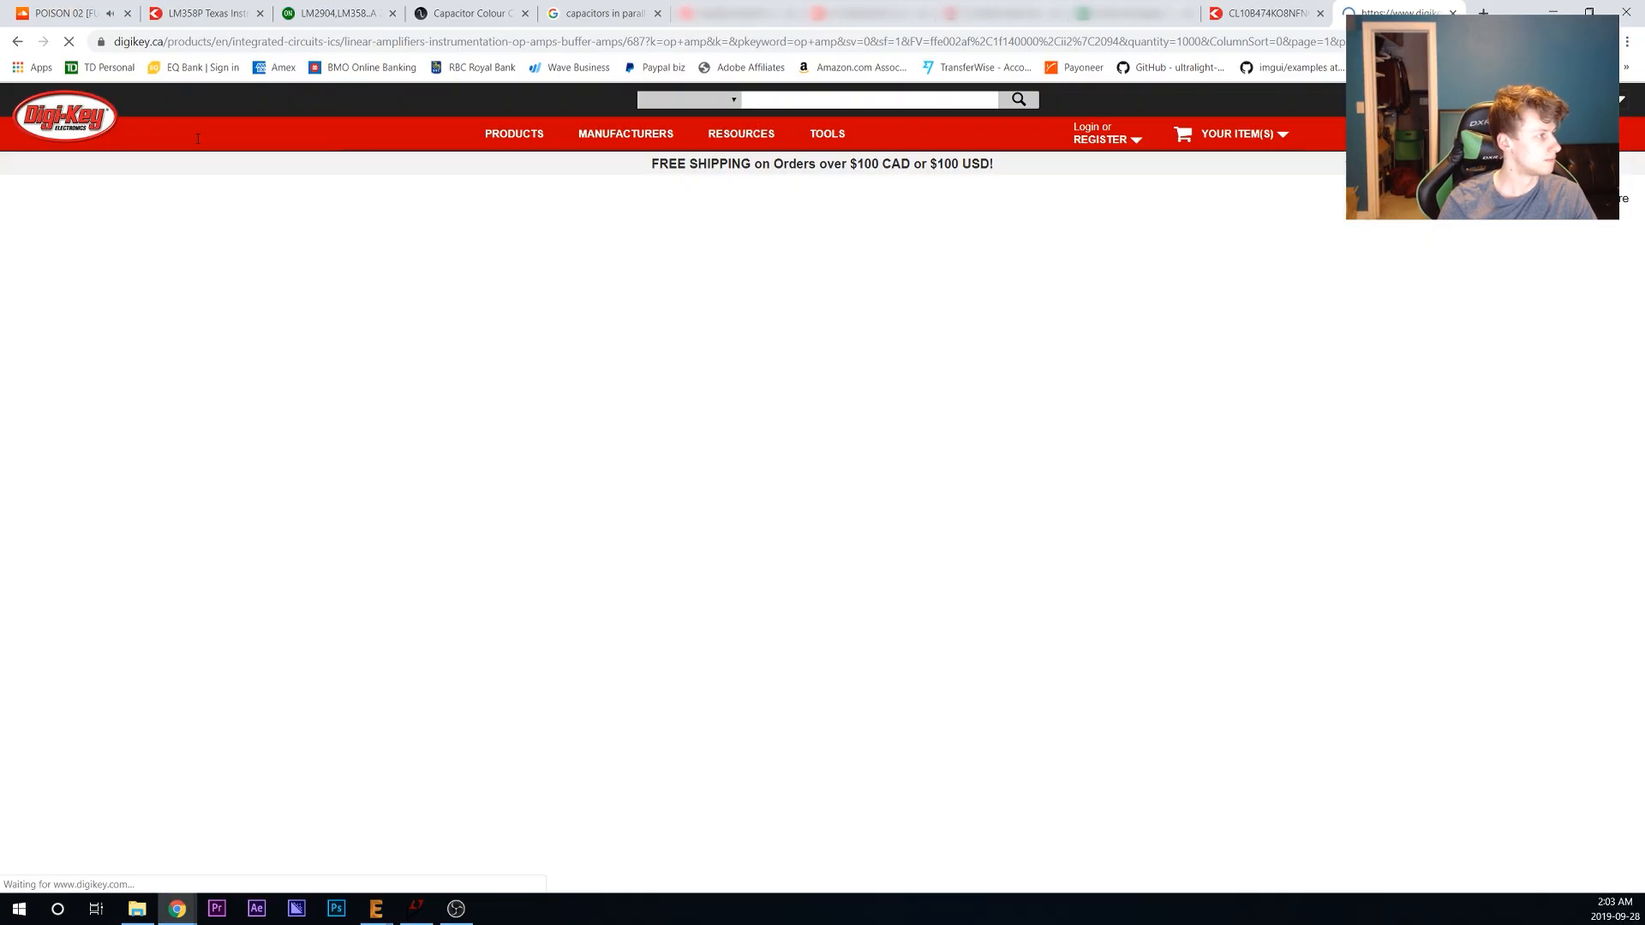